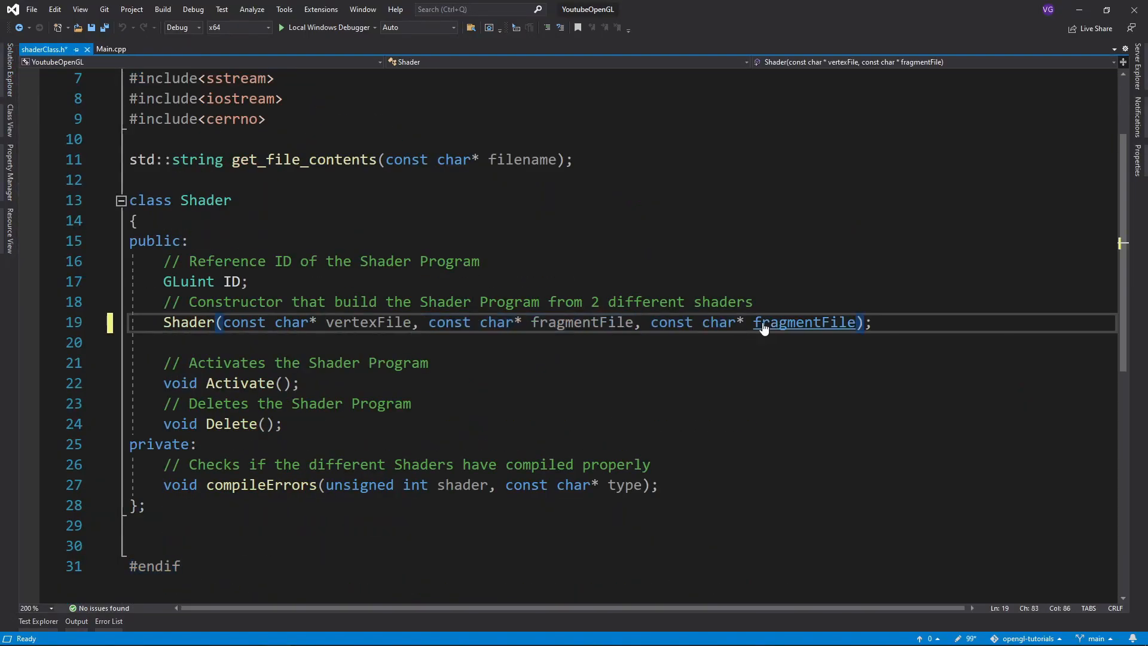
Rename the third Shader constructor parameter to geometryFile and add geometry-shader create/attach code
click(49, 49)
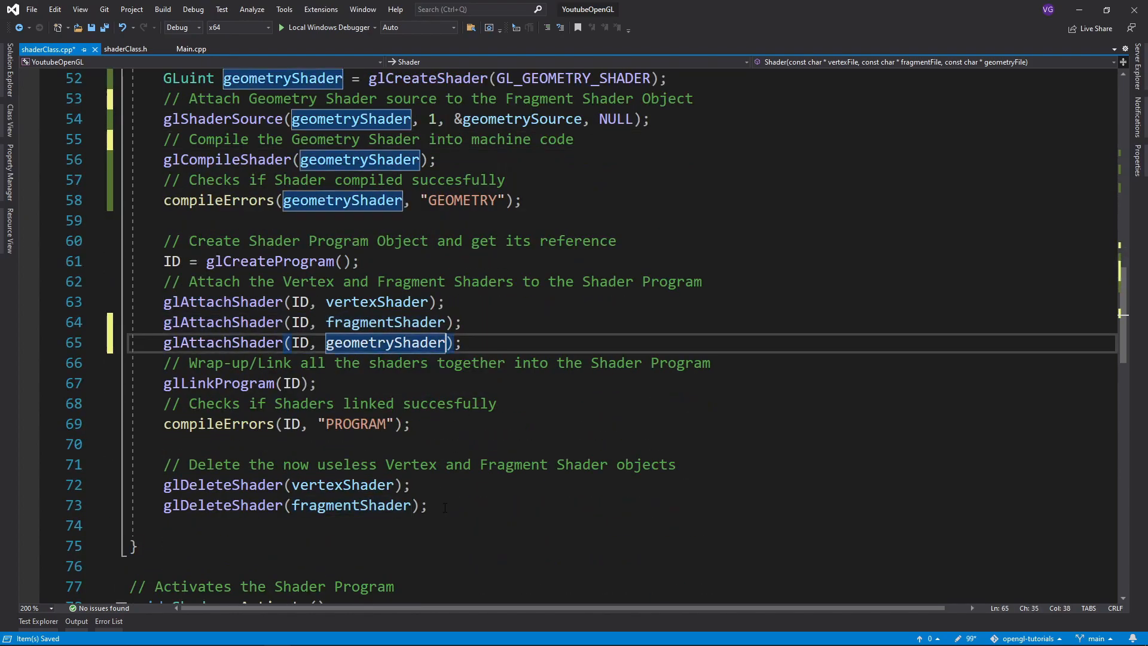
click(190, 49)
text(default.geom)
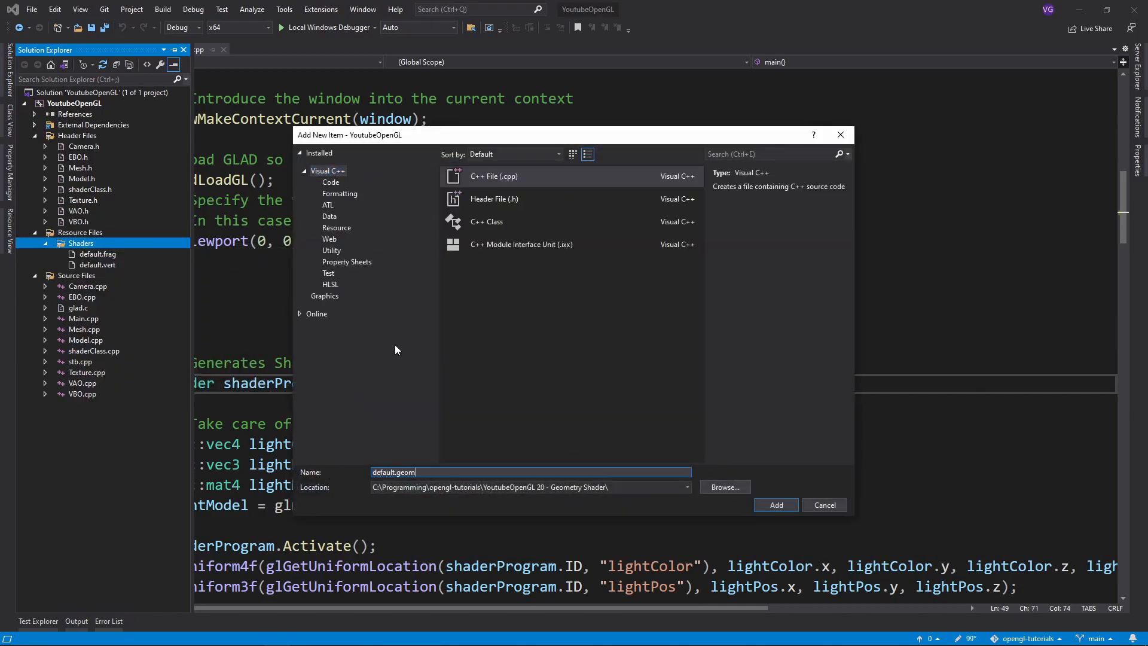
Create default.geom declaring version 330 core, triangles in, triangle_strip out, Normal/color/texCoord outputs, DATA data_in[]
click(775, 504)
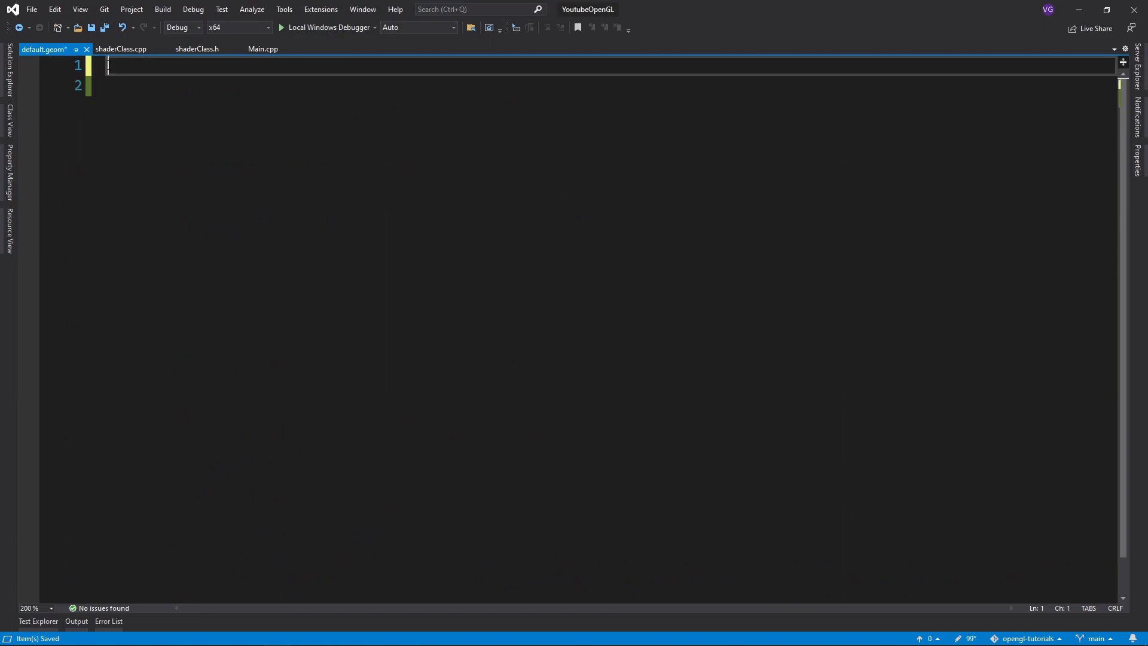
text(#version 330 core)
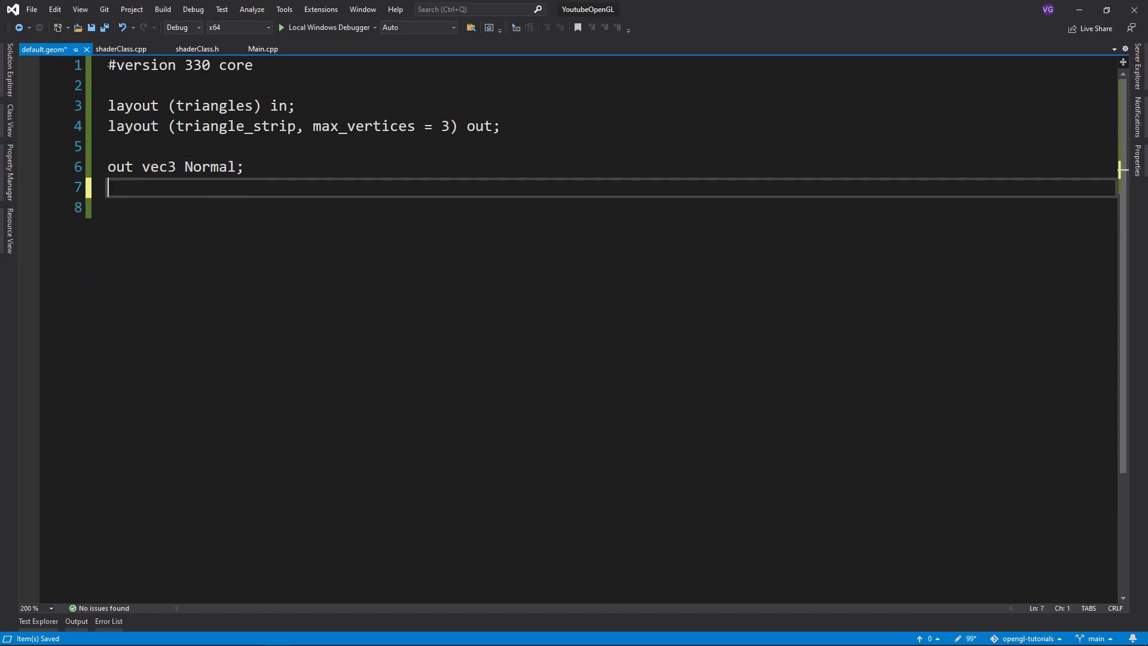
text(out vec3 color;)
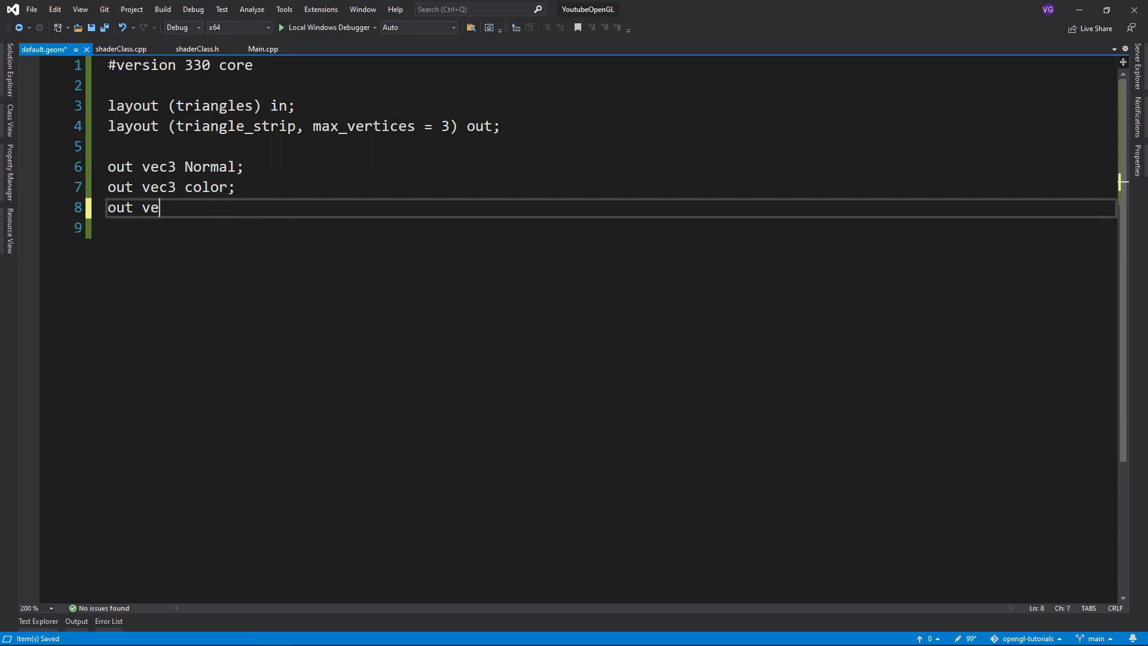
text(c2 texCoord;)
text(v)
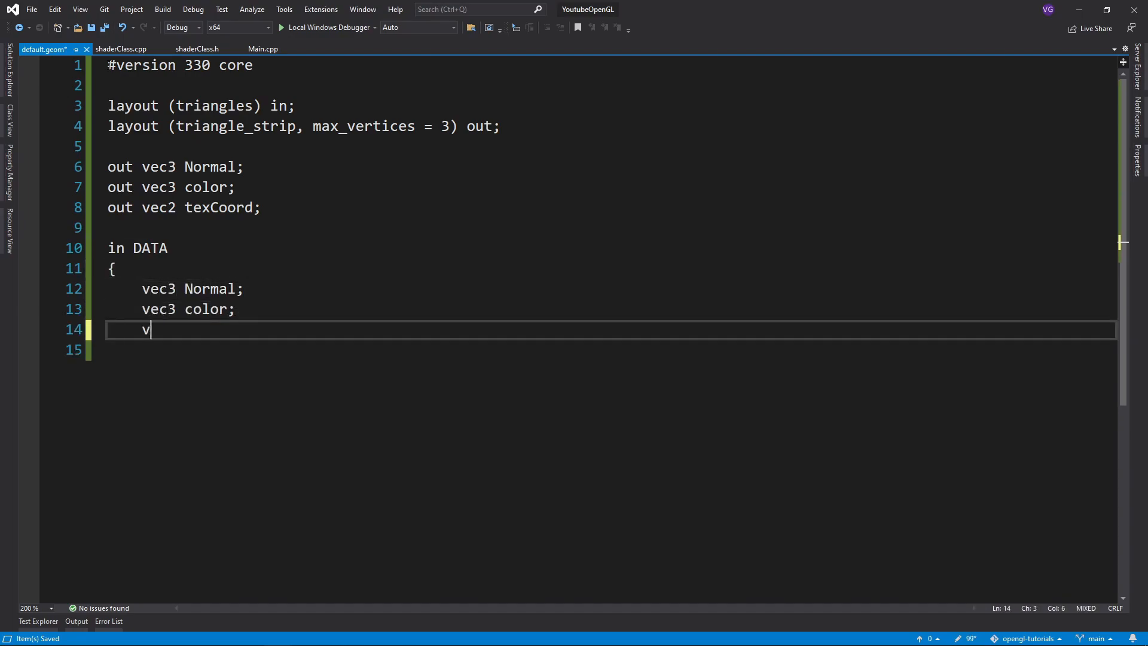
text(ec2 texCoord;)
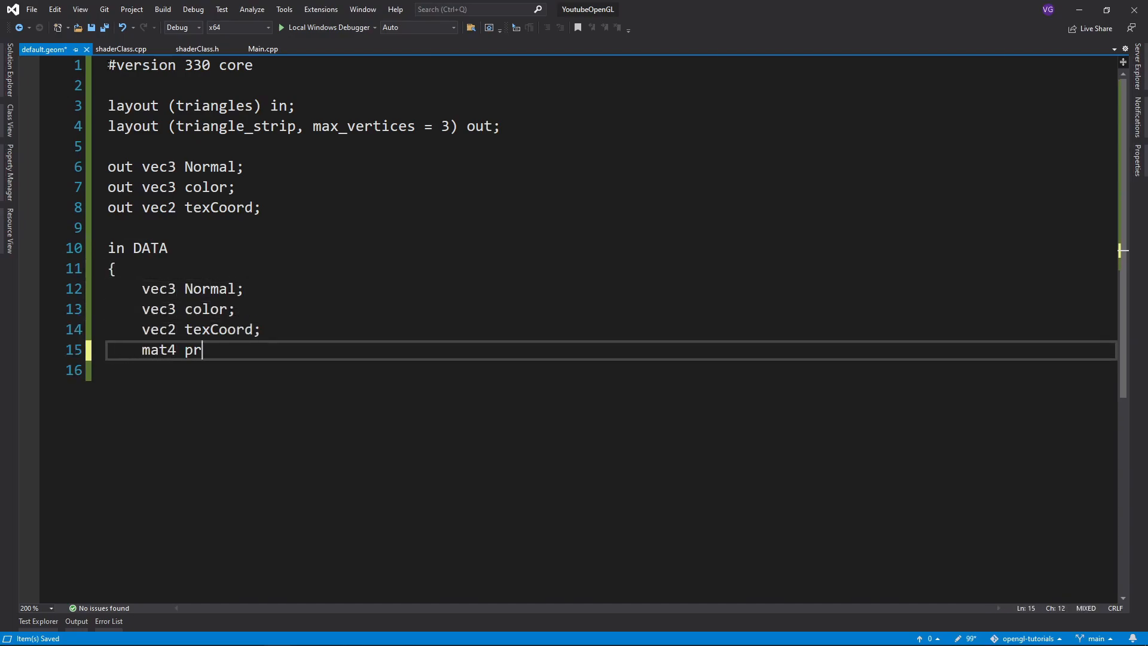
text(ojection;)
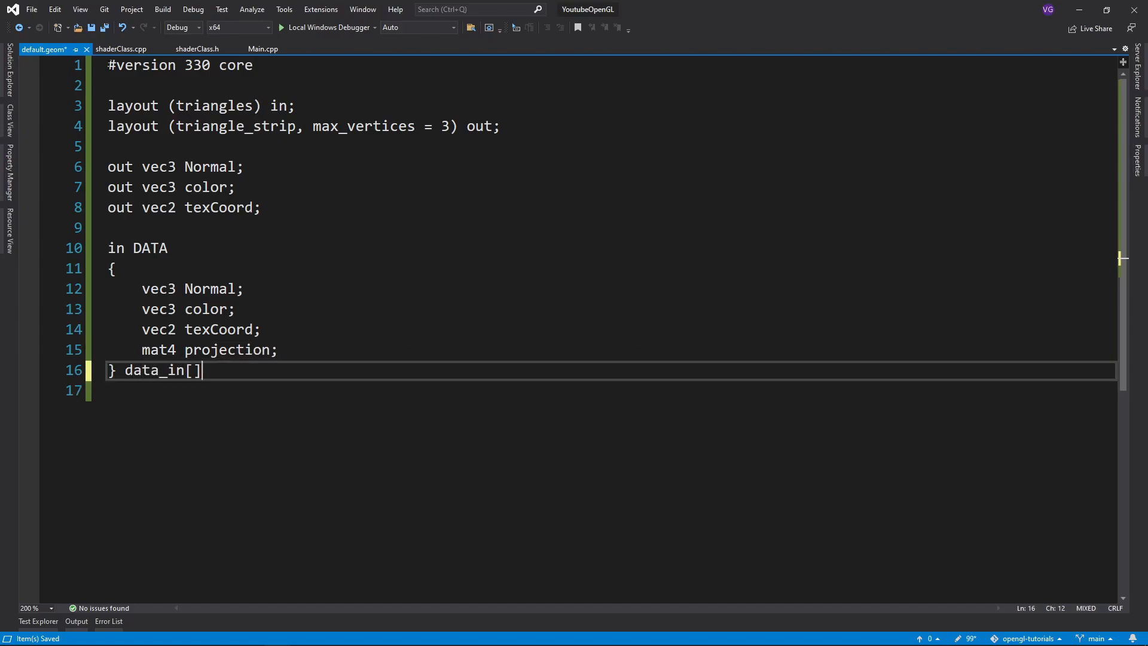
text(;)
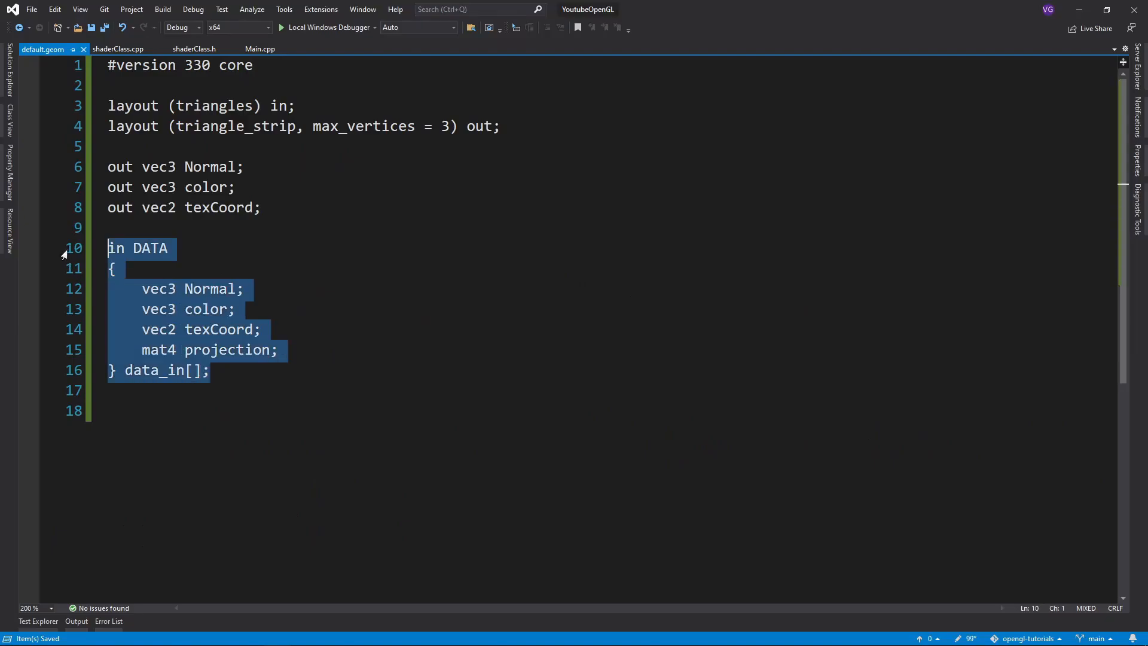
Add an out DATA data_out block to default.vert and save it
click(8, 69)
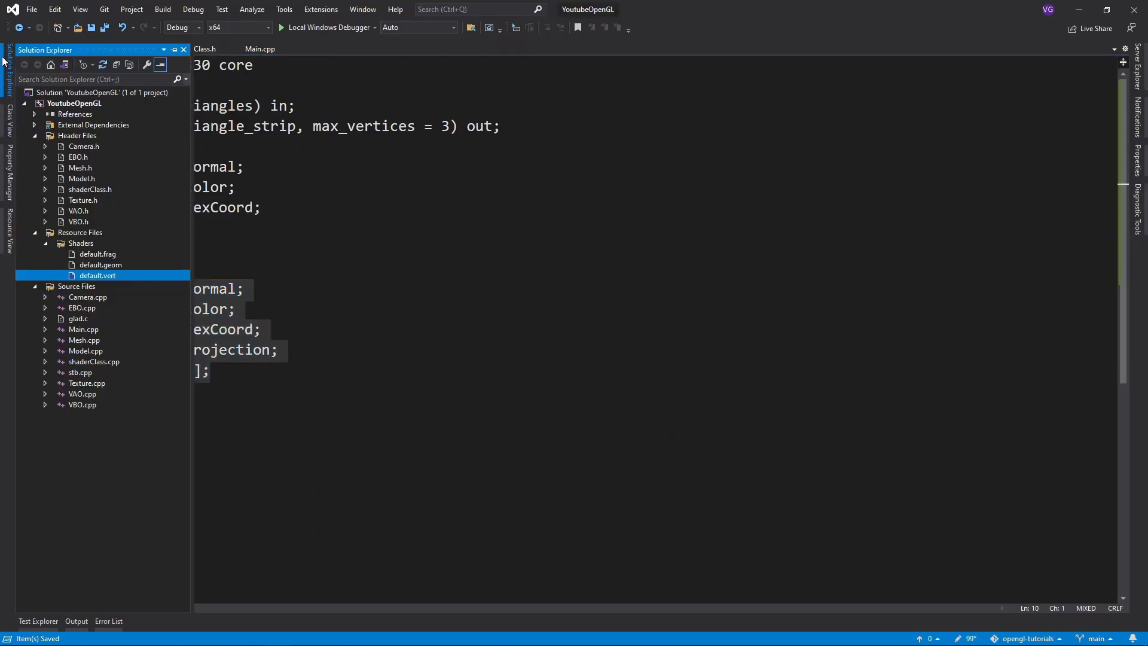
double_click(96, 275)
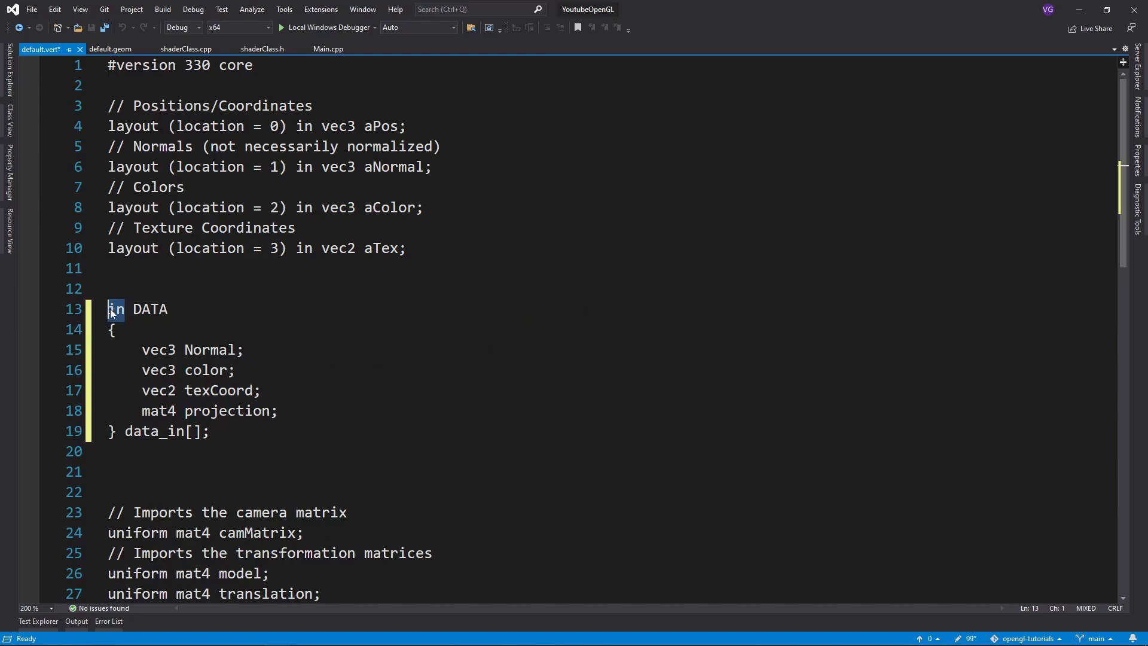
text(out)
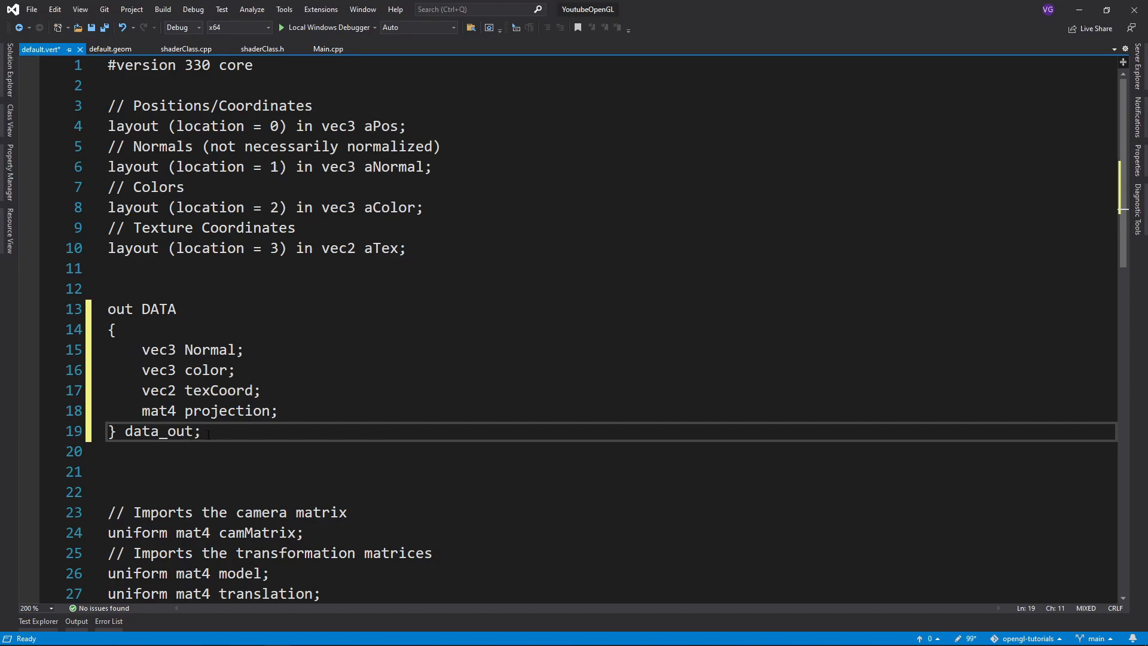
key(ctrl+s)
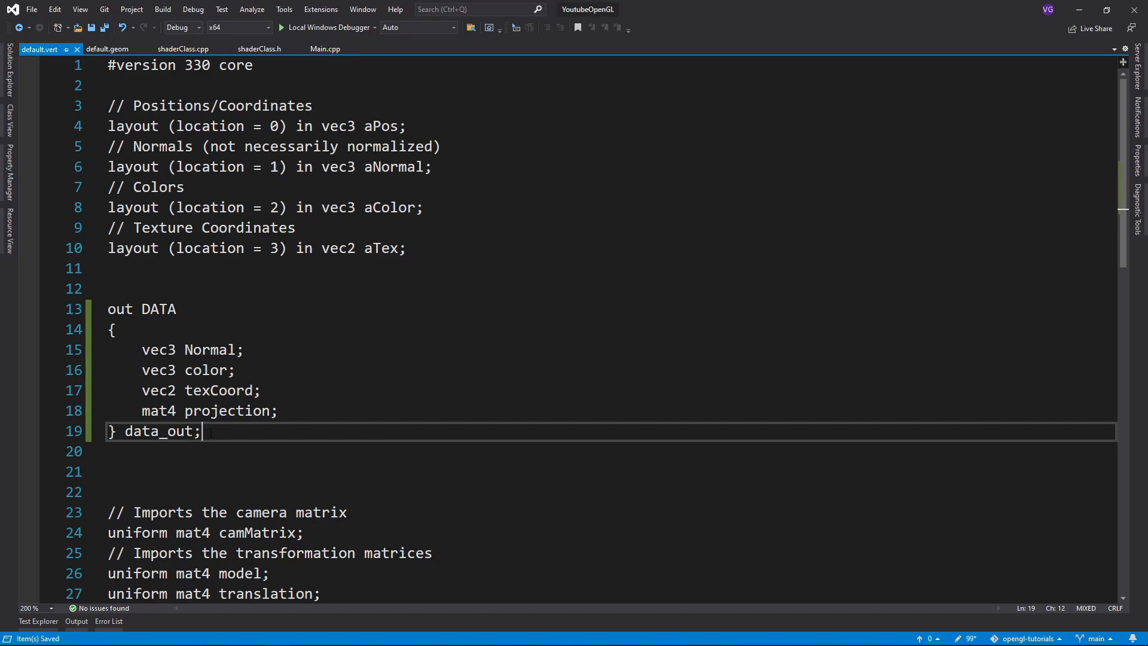
mouse_move(229, 323)
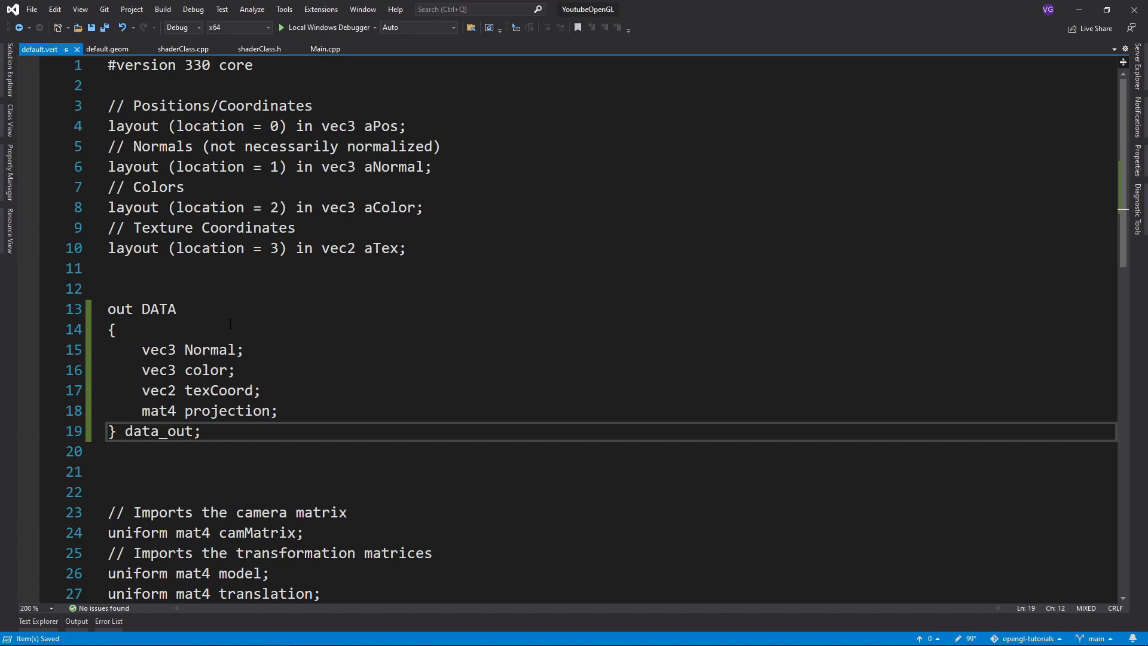
Fill data_out's Normal, color, texCoord and camMatrix fields in default.vert's main()
scroll(down, 3)
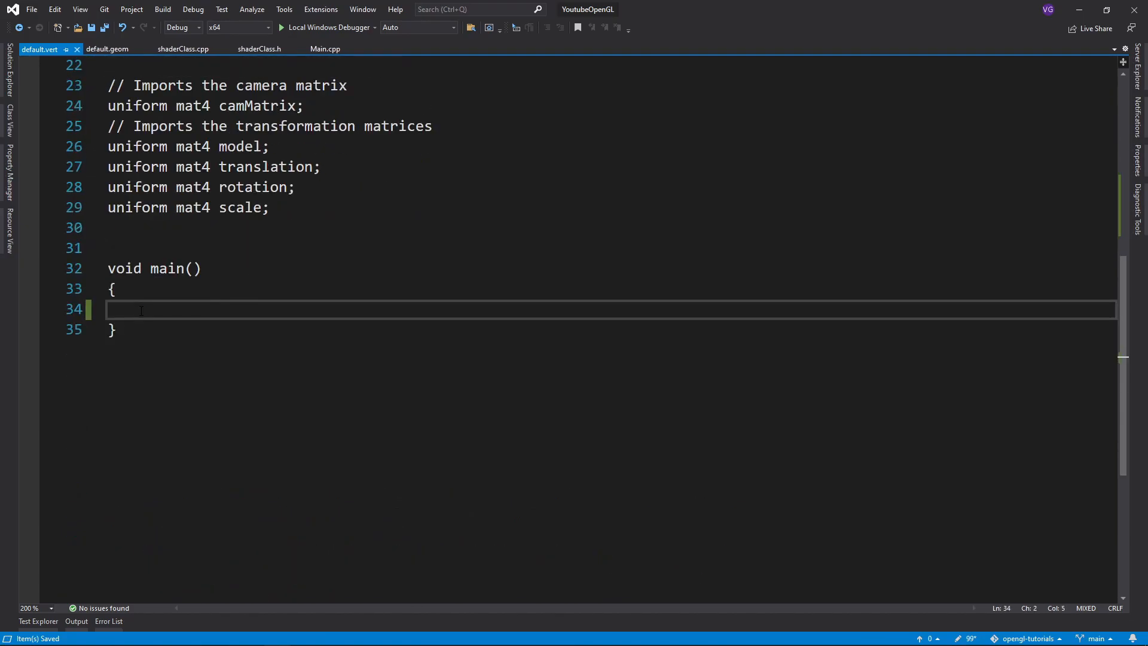
text(gl_Position = model * translation * rotation * scale * vec4(aPos, 1.0f);)
text(data_out.projection = camM)
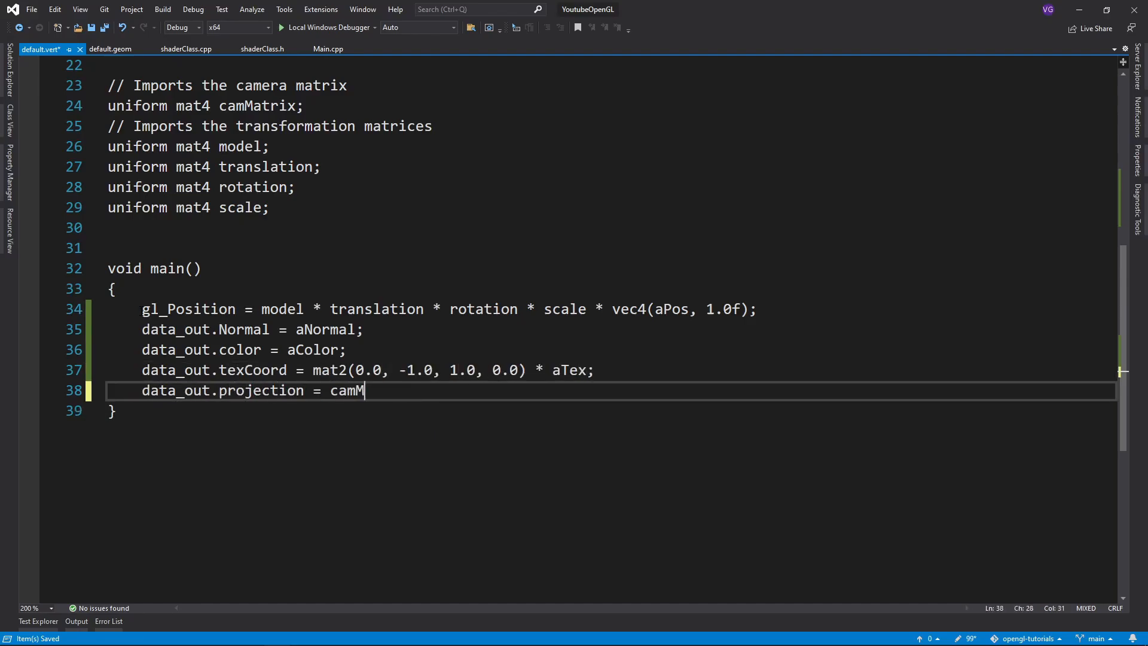
text(atrix;)
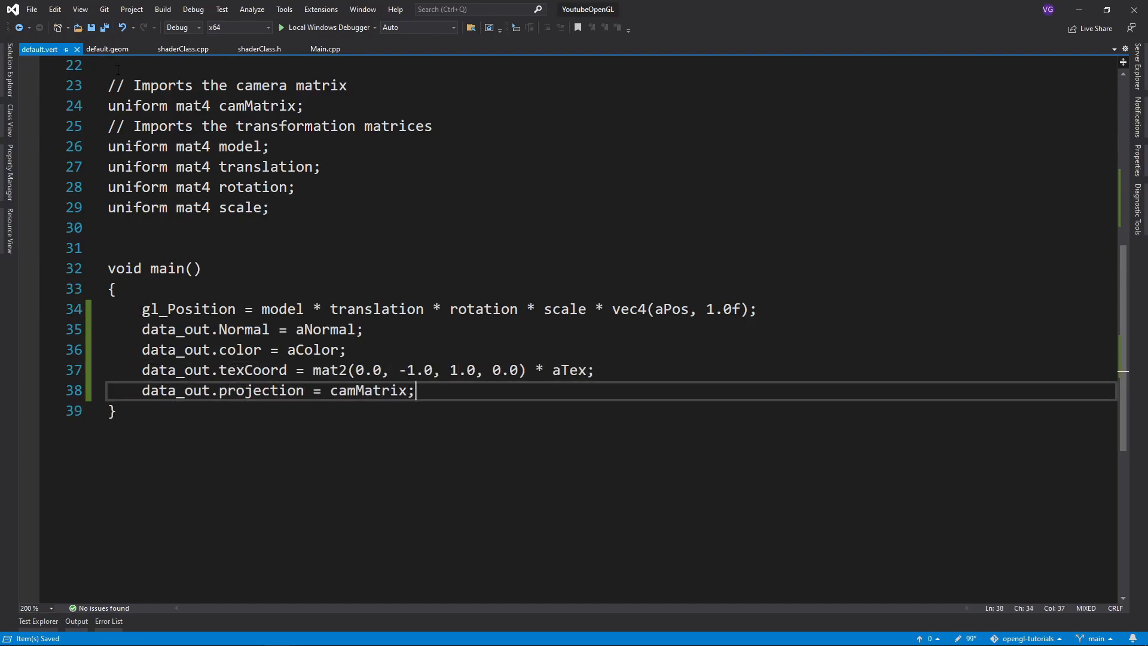
click(108, 49)
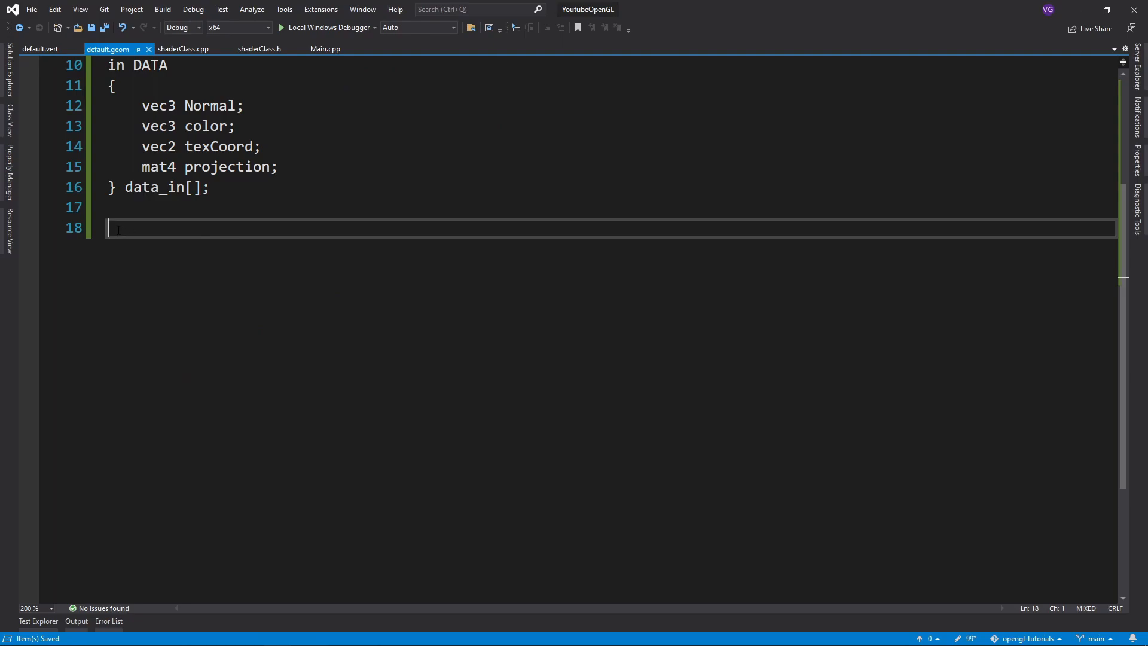
Write default.geom main() pushing each vertex along the cross-product surface normal, then EmitVertex and EndPrimitive
text(void main())
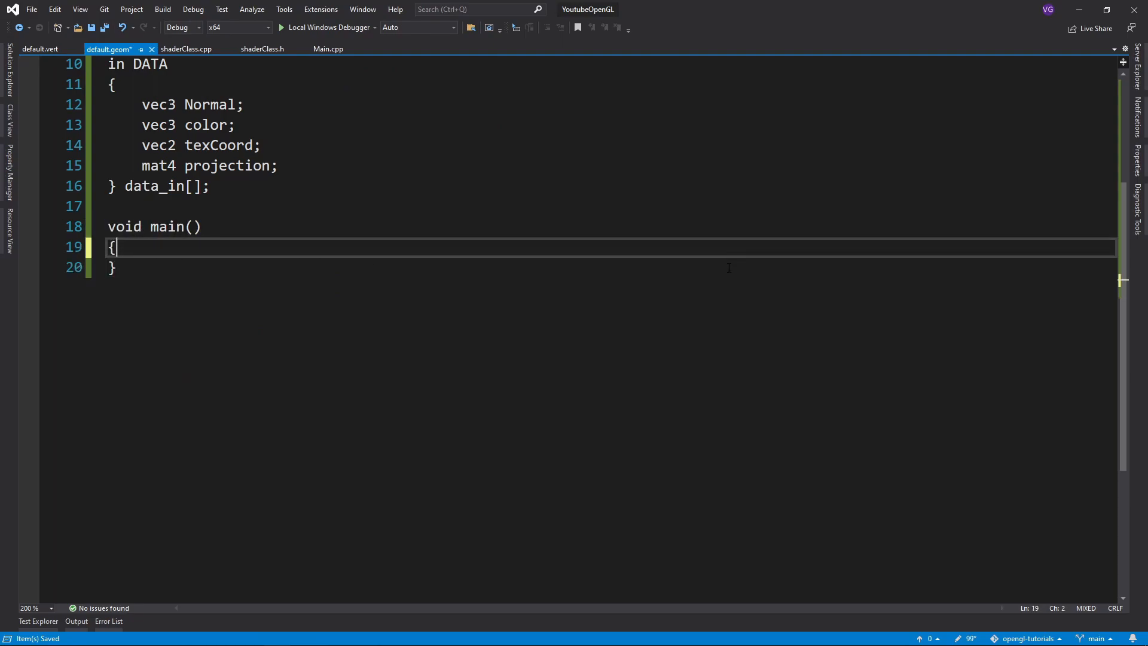
text(gl_Position = data_in[0].projection * gl_in[0].gl_Position;)
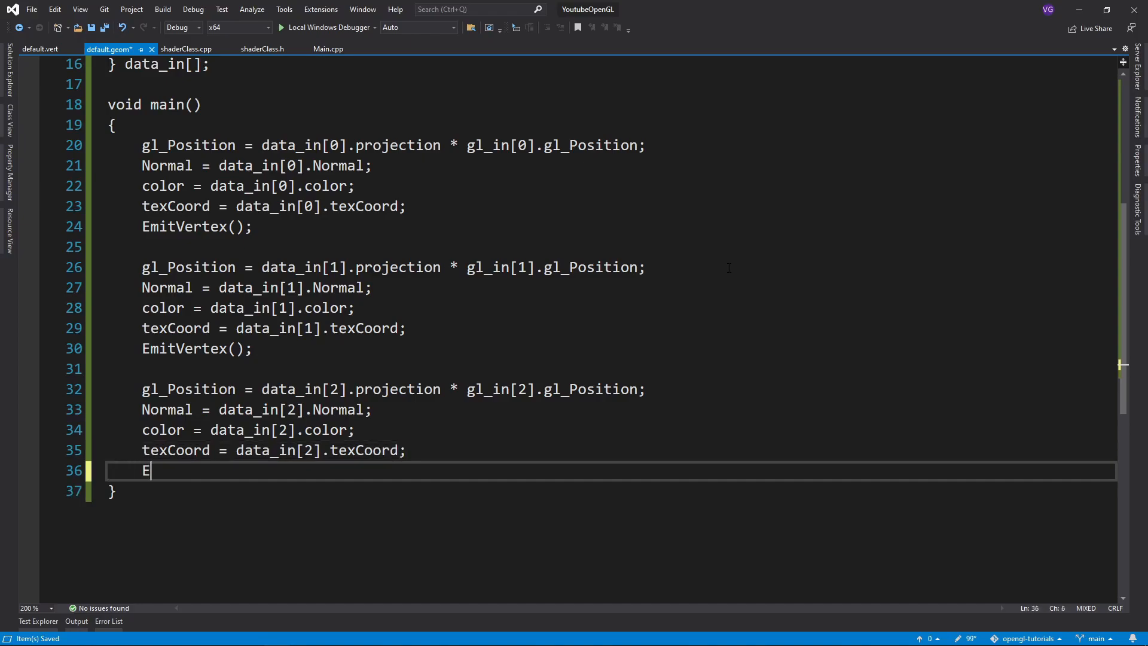
click(280, 27)
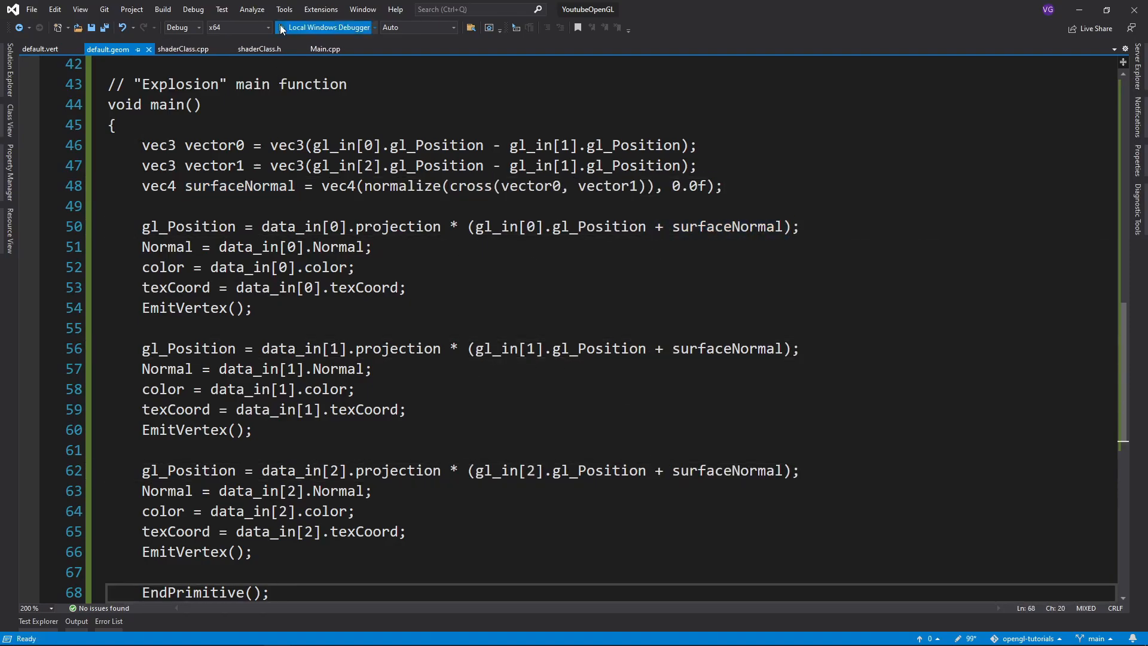
Duplicate the Shader and model.Draw lines in Main.cpp, naming the new program normalsShader
click(328, 27)
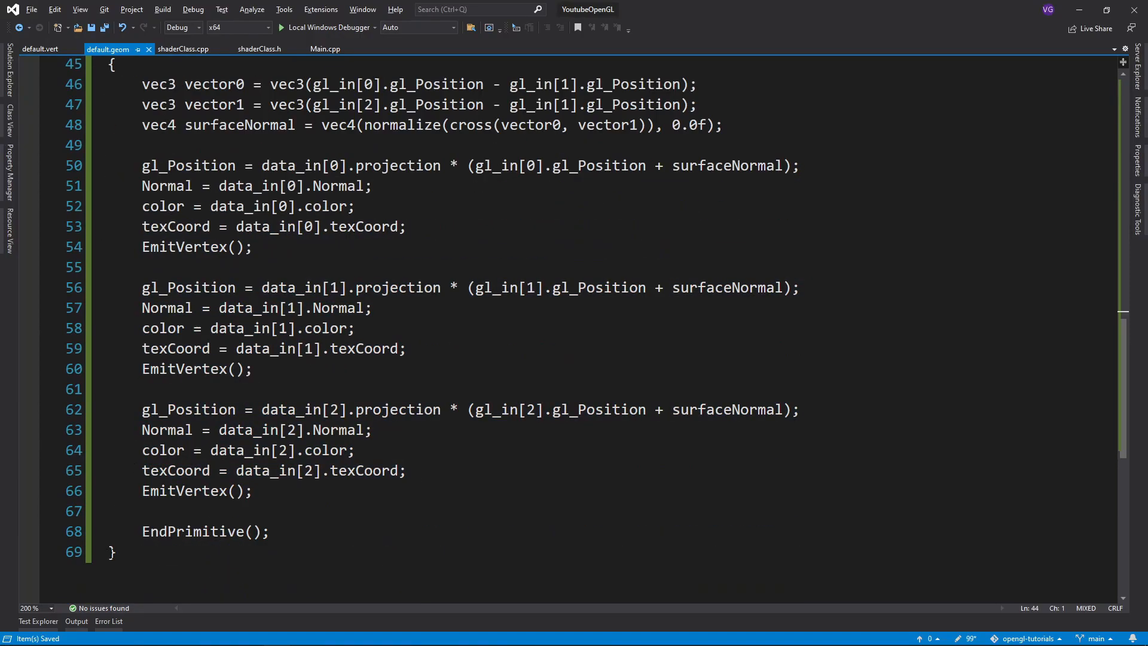
click(325, 48)
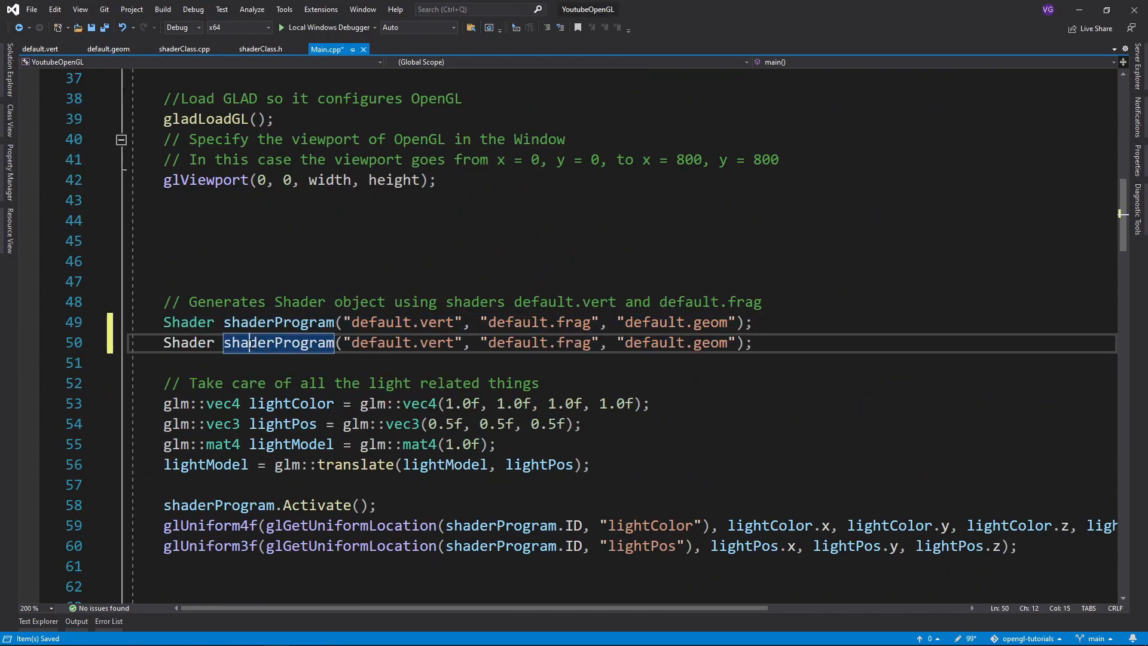
text(normalsShader)
text(normals.frag)
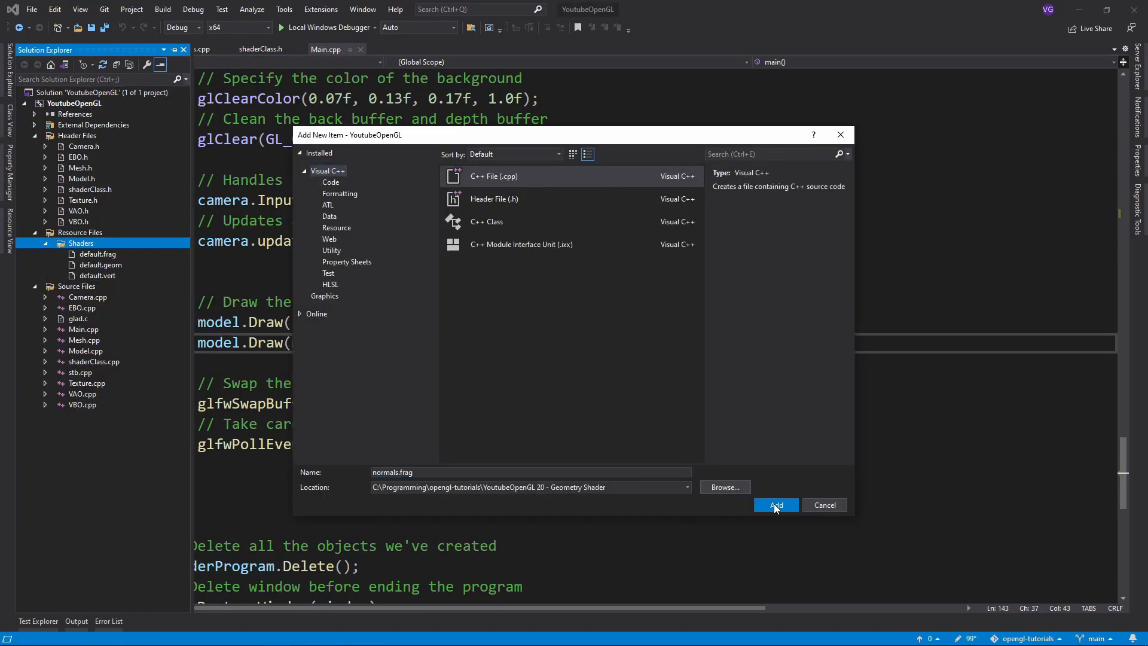
Add normals.frag and an empty normals.geom to the Shaders folder
click(776, 505)
text(no)
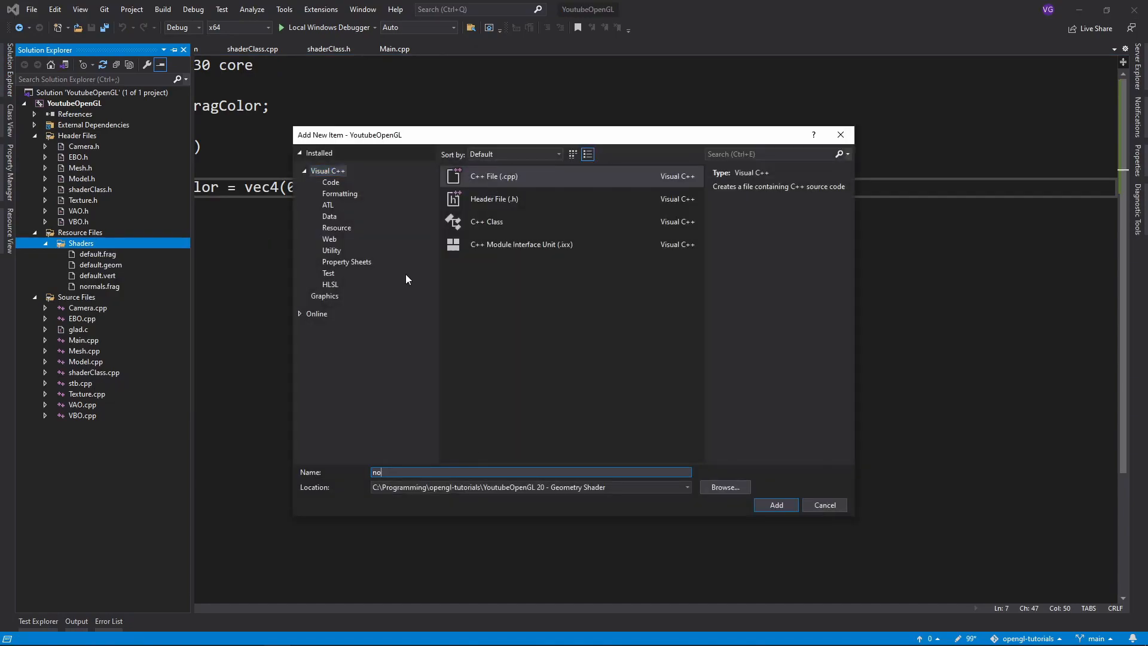
click(774, 504)
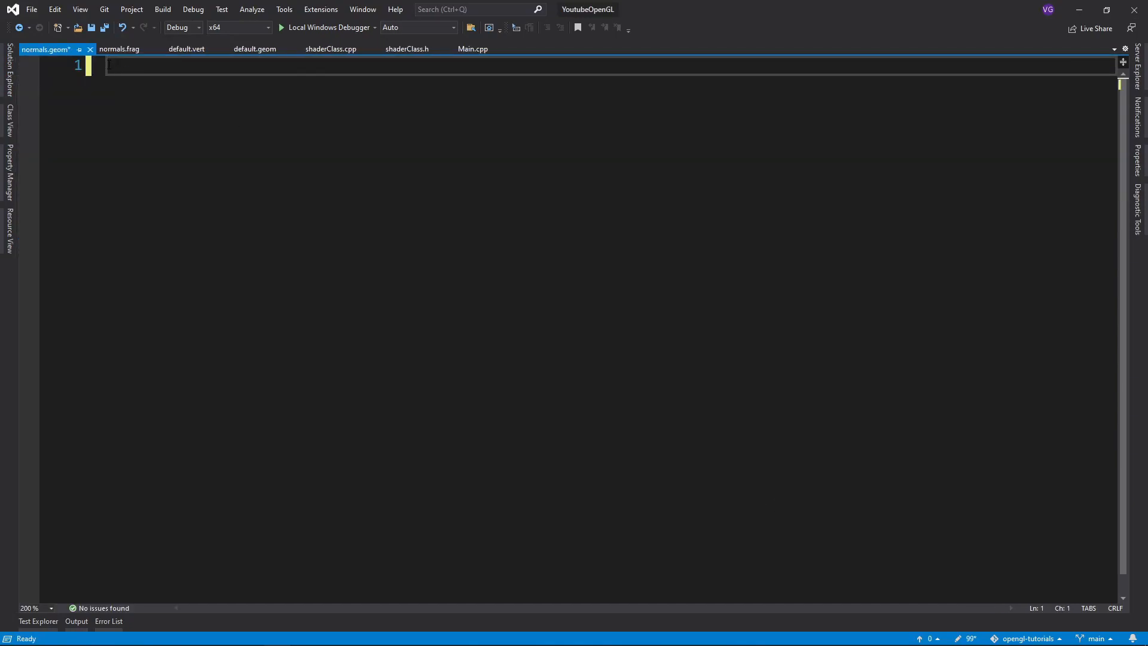
Write normals.geom emitting a 0.01-length normal line per vertex, then run the program
text(#version 330 core)
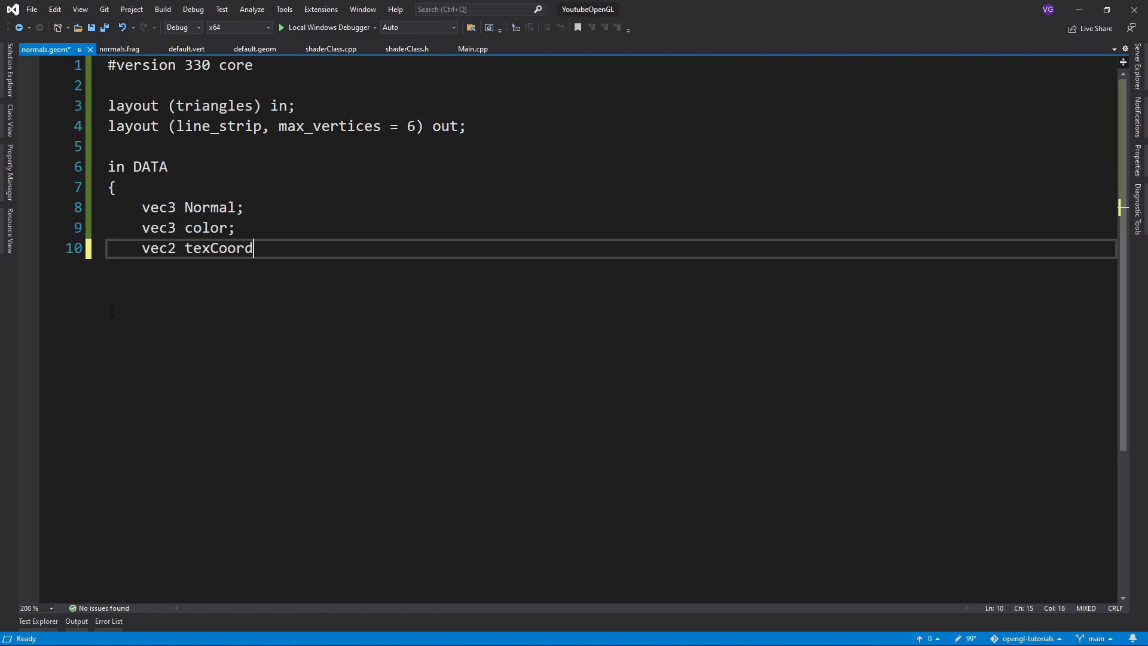
text(;)
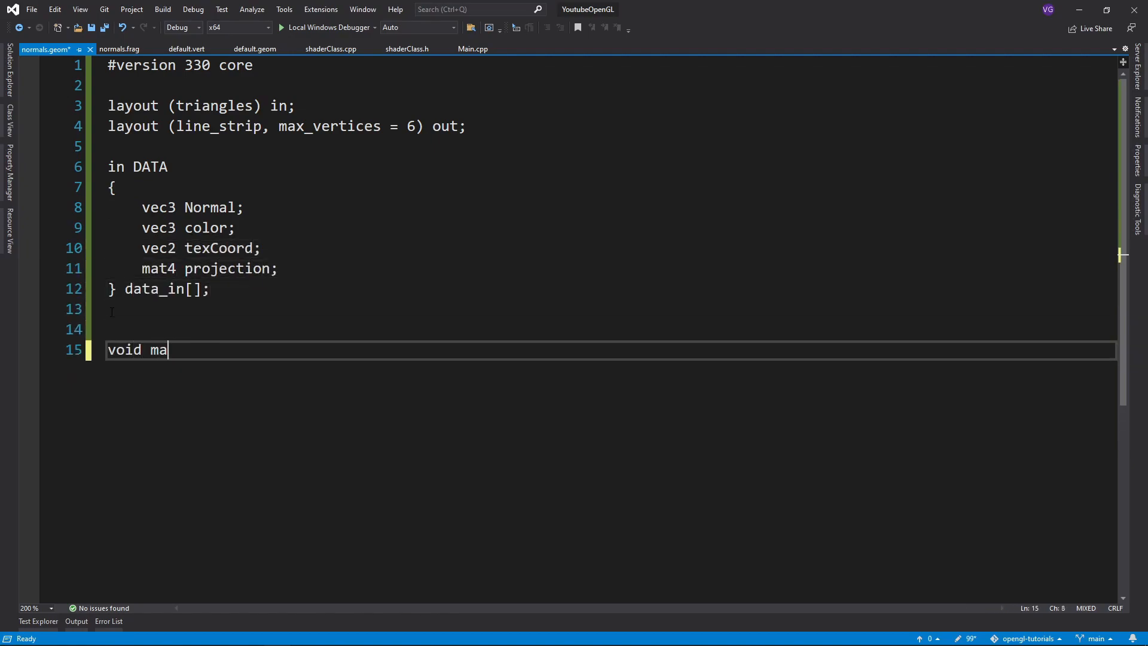
text(in())
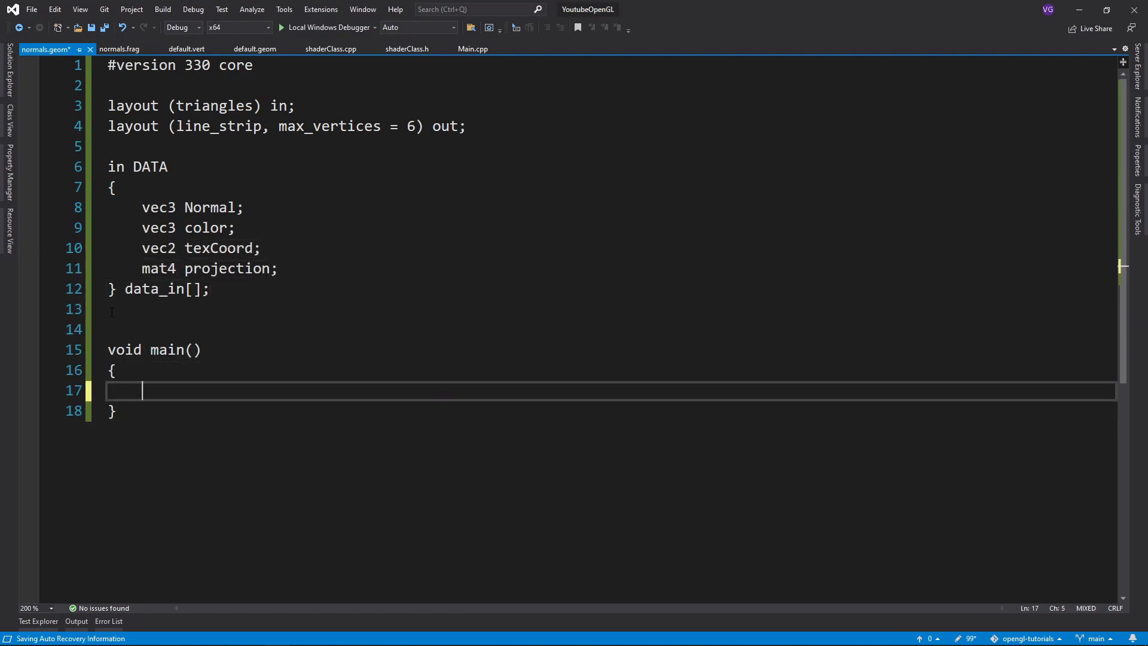
text(gl_Position = data_in[0].projection * gl_in[0].gl_Position;)
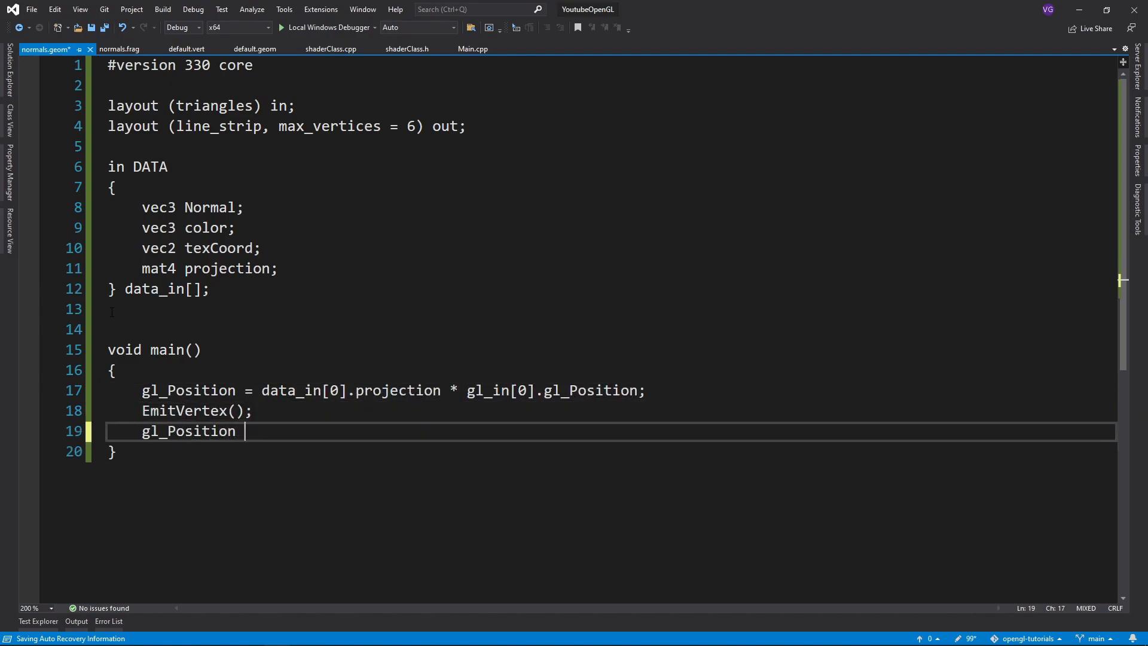
text(= data_in[0].projection * (gl_in[0].)
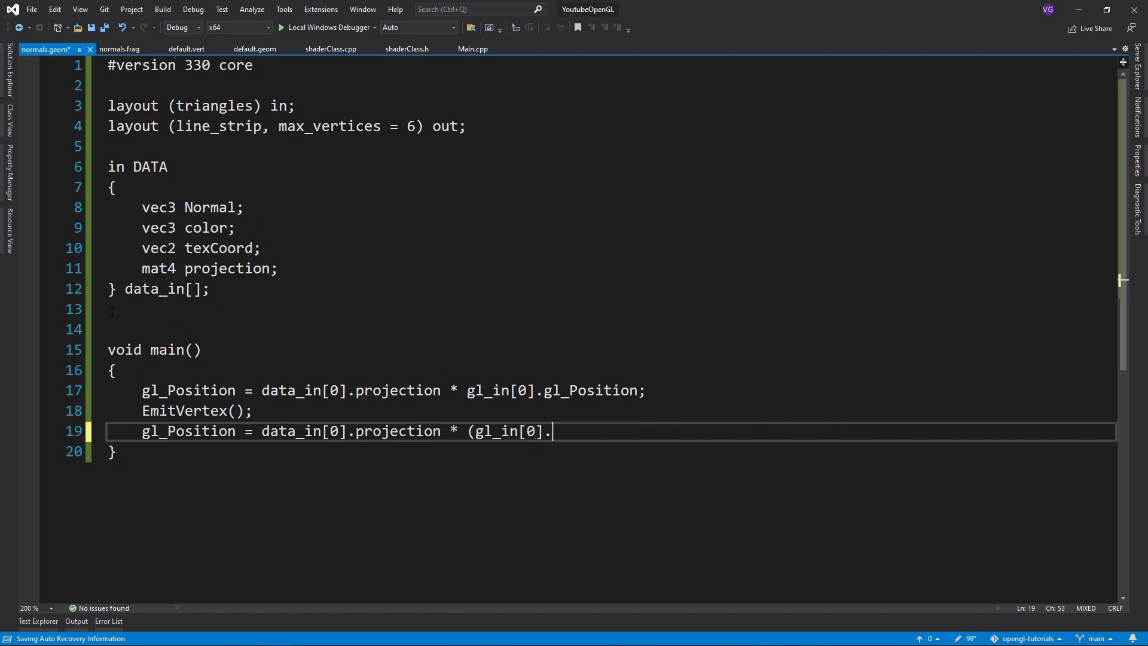
text(gl_Position + 0.01f * vec4(data_in[0)
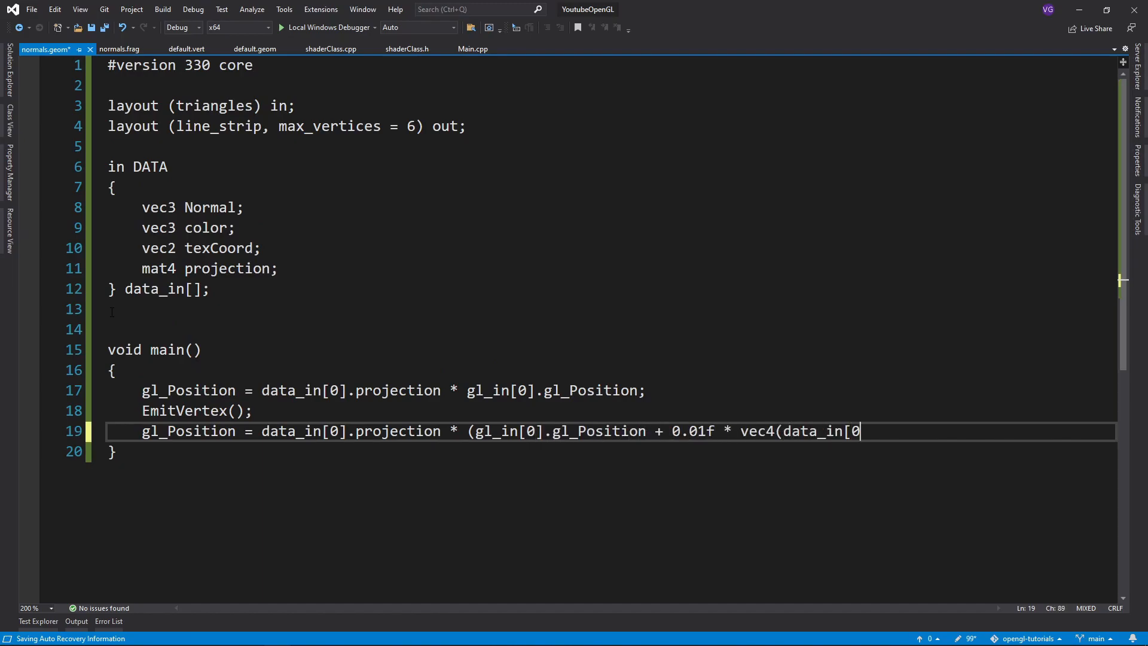
text(].Normal, 0.0f));)
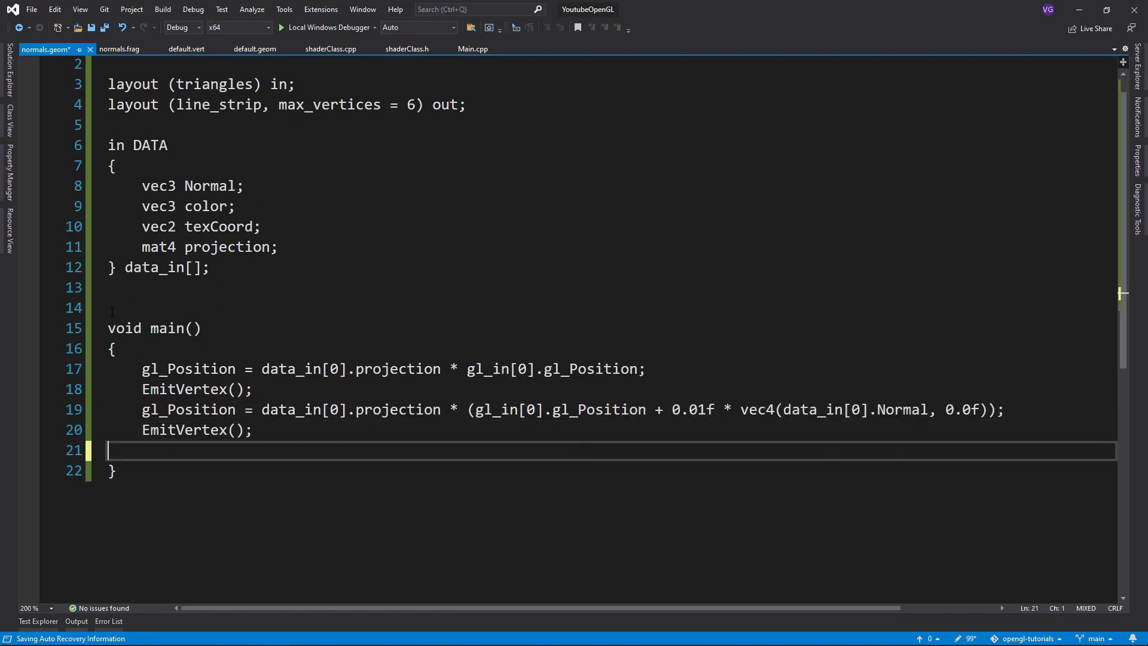
key(Tab)
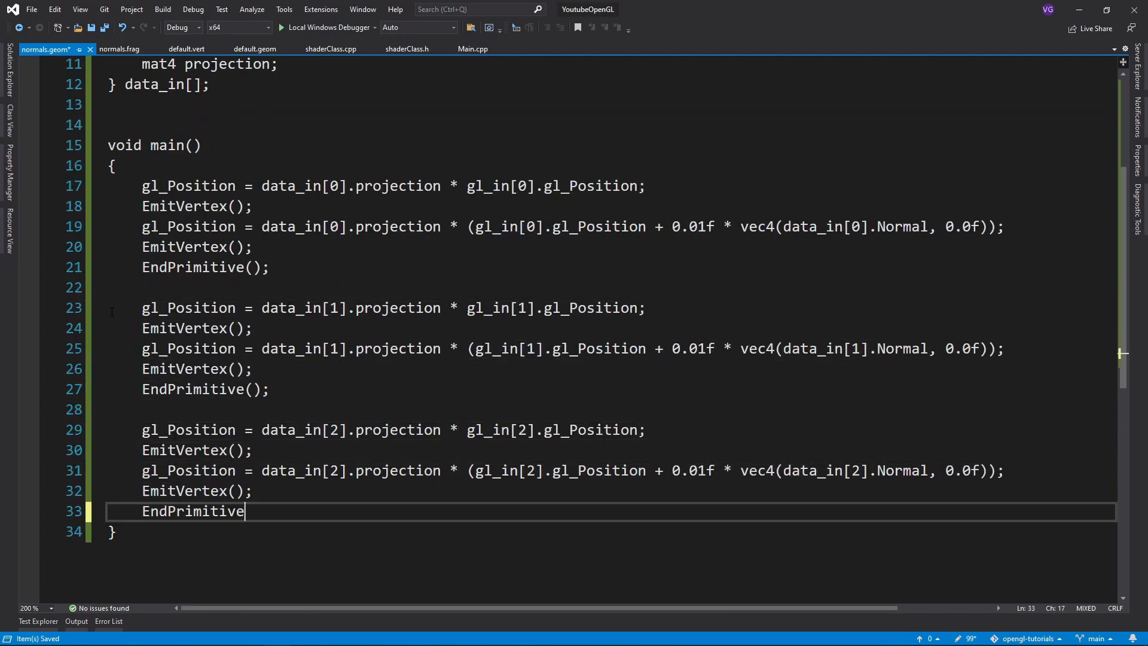
click(281, 27)
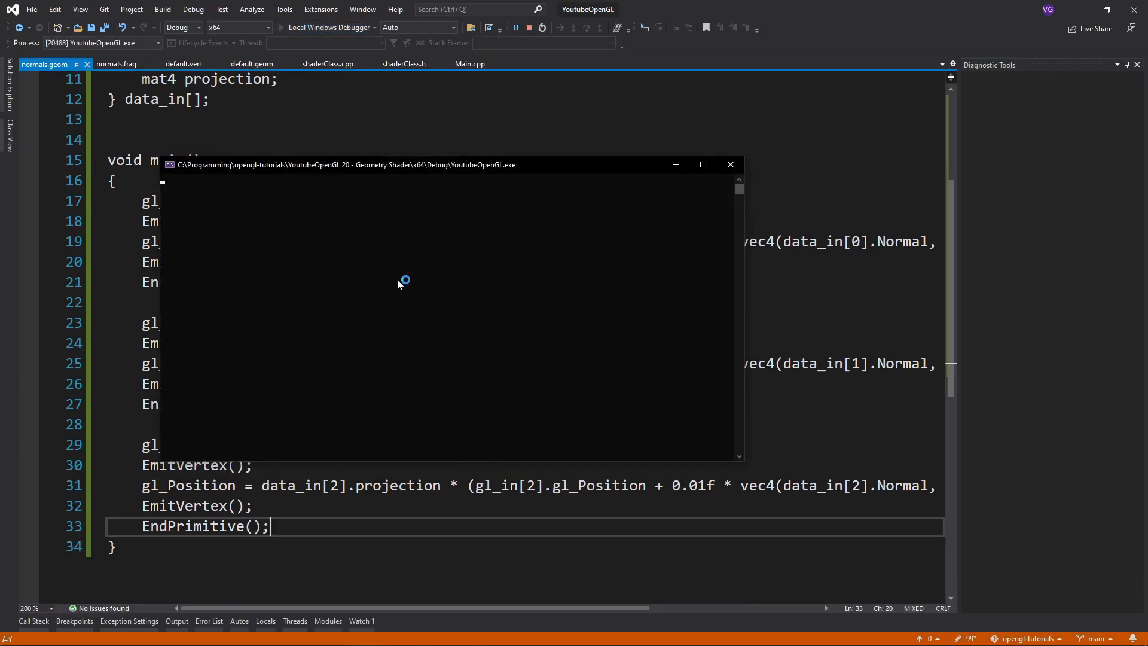